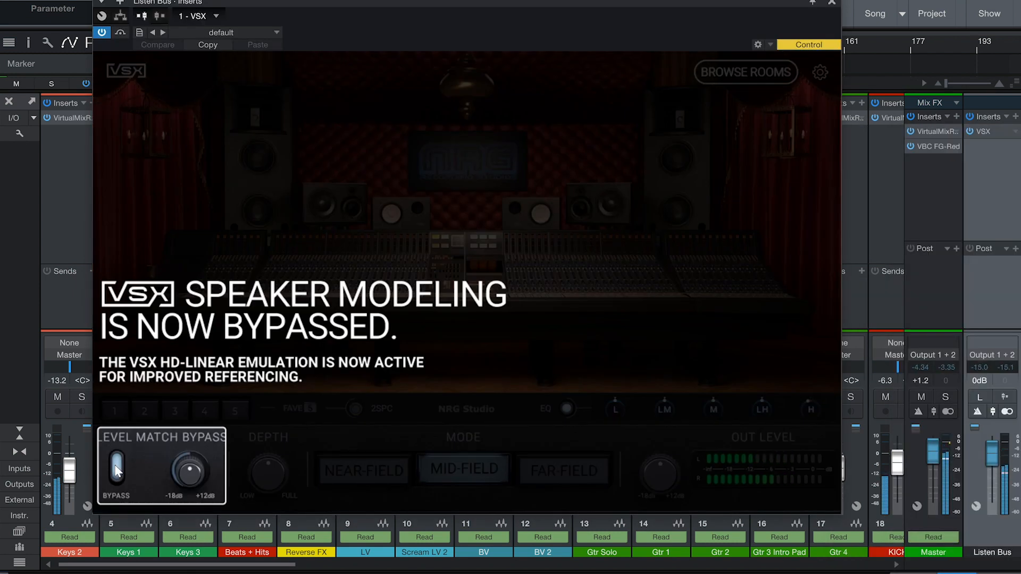
Step: Toggle level-match bypass, leaving it off with speaker modeling restored, then show the room list
{"action": "left_click", "coordinate": [113, 474]}
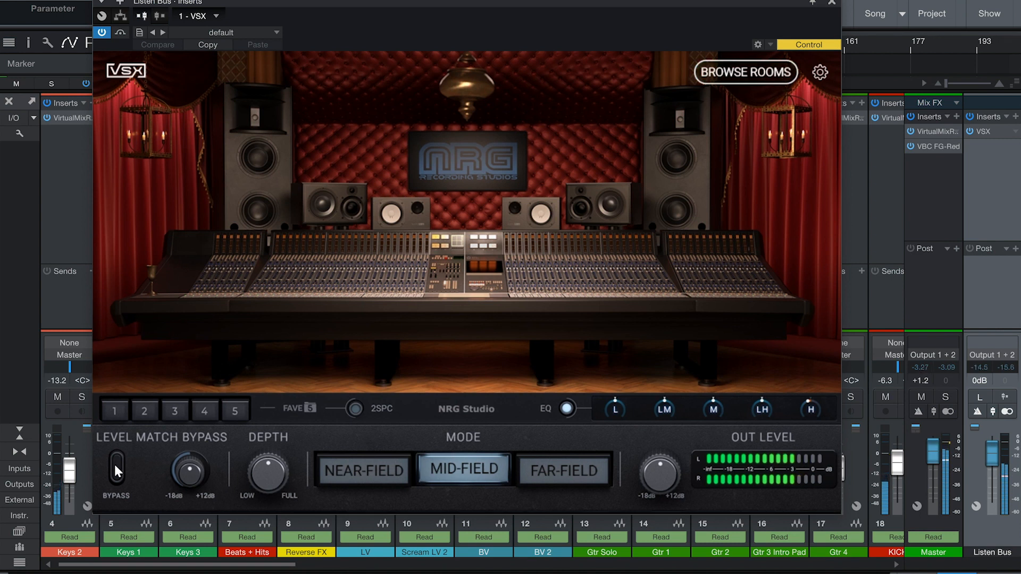
{"action": "left_click", "coordinate": [115, 474]}
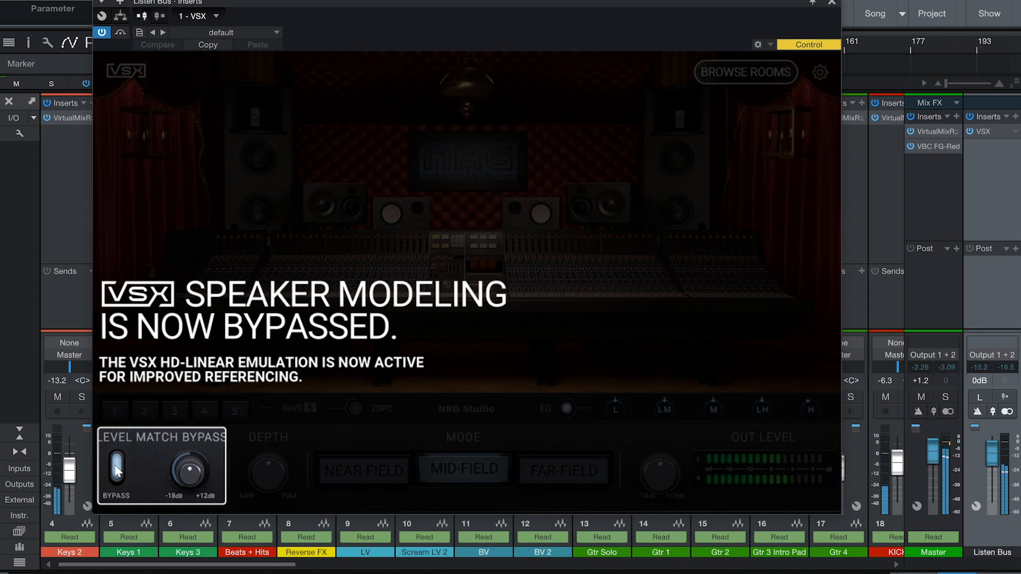
{"action": "left_click", "coordinate": [115, 474]}
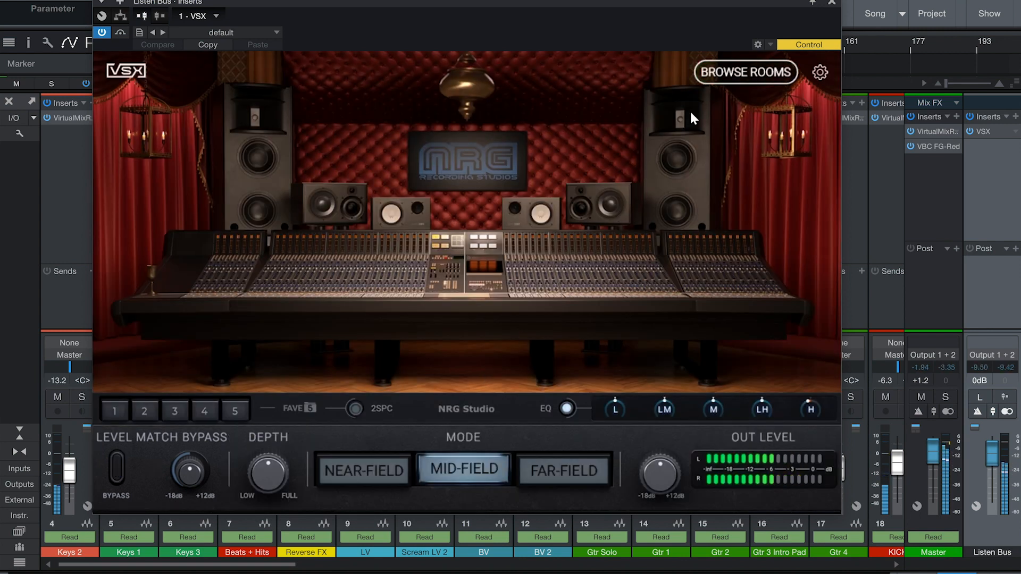
{"action": "left_click", "coordinate": [744, 73]}
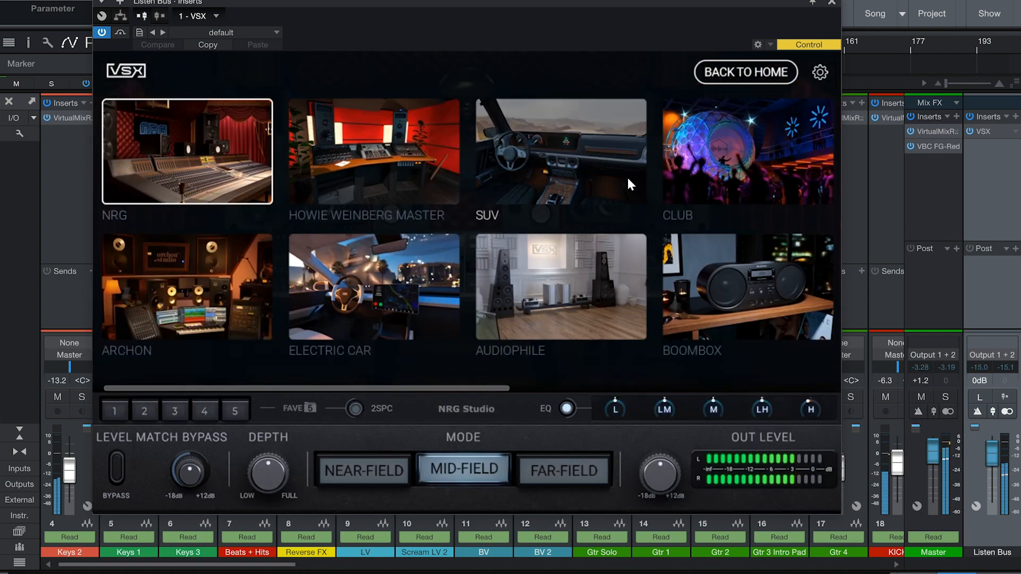
Step: Load the SUV room, confirm saving it to Fave slot 2, and return to the main room view
{"action": "left_click", "coordinate": [559, 154]}
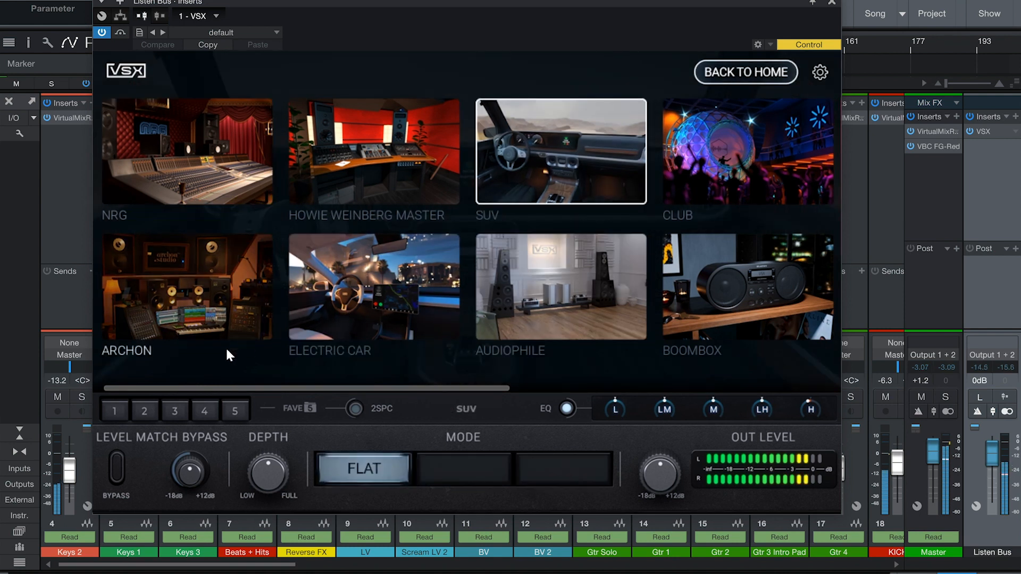
{"action": "left_click", "coordinate": [145, 410]}
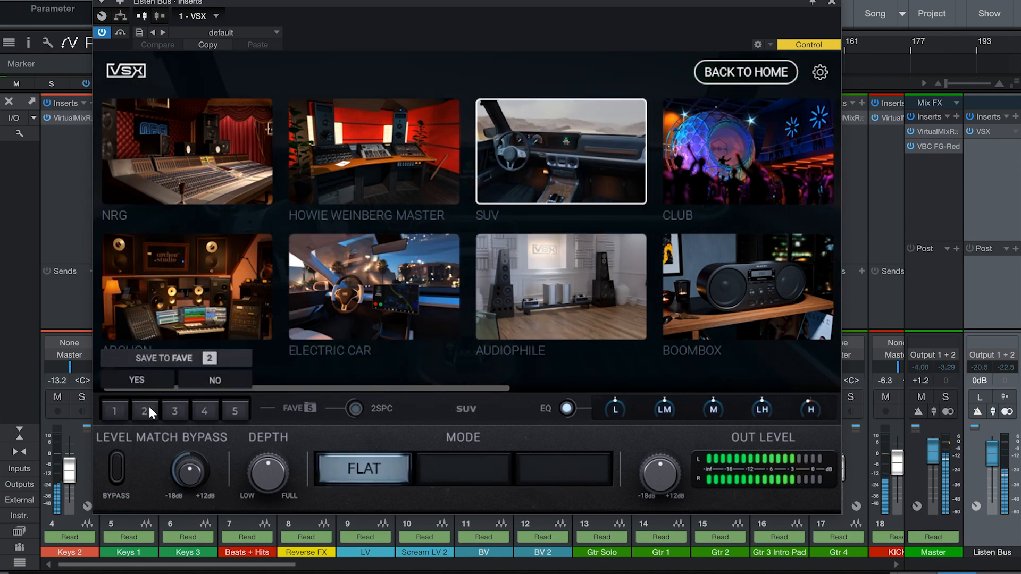
{"action": "left_click", "coordinate": [137, 380]}
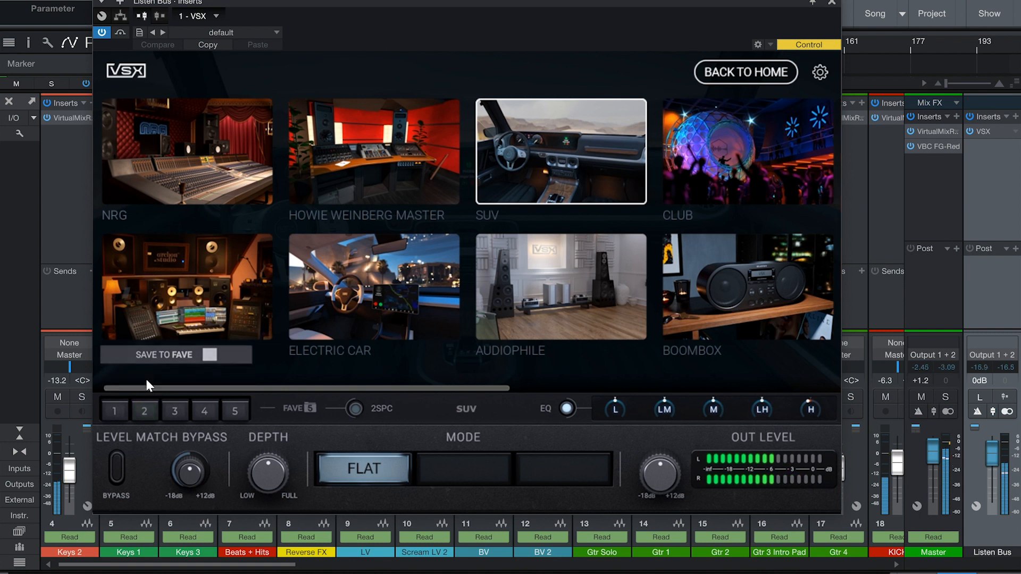
{"action": "left_click", "coordinate": [559, 158]}
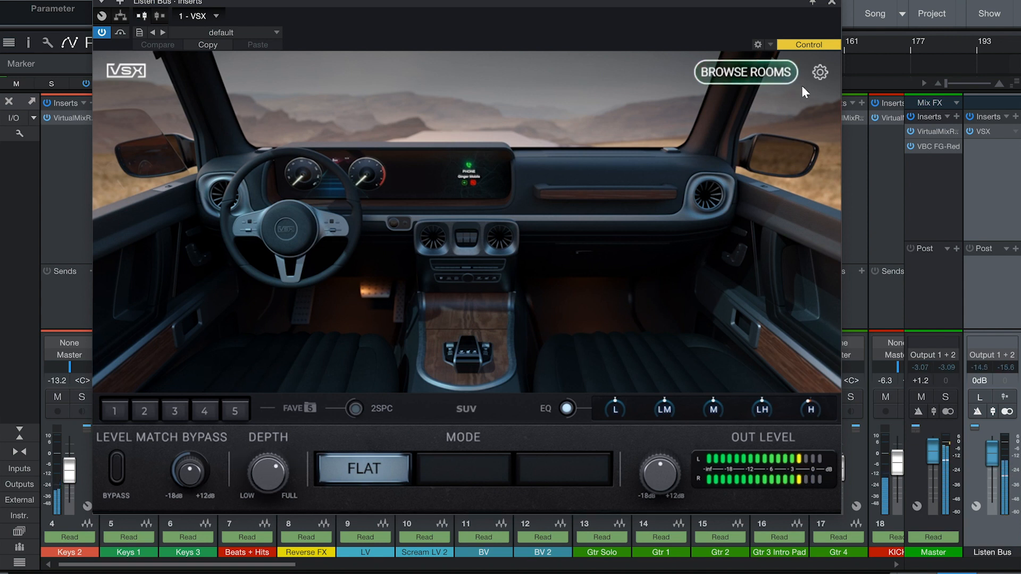
Step: Recall the Archon Studio room so it loads in Near-Field mode
{"action": "left_click", "coordinate": [820, 73]}
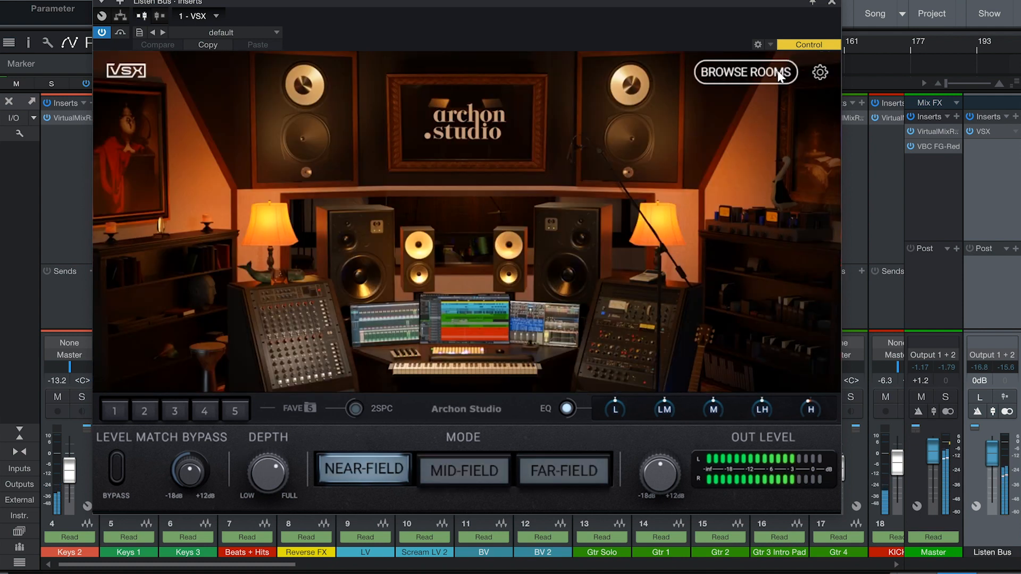
Step: Reopen the room browser, load Boombox, and scroll the list to the headphone rooms
{"action": "left_click", "coordinate": [744, 72]}
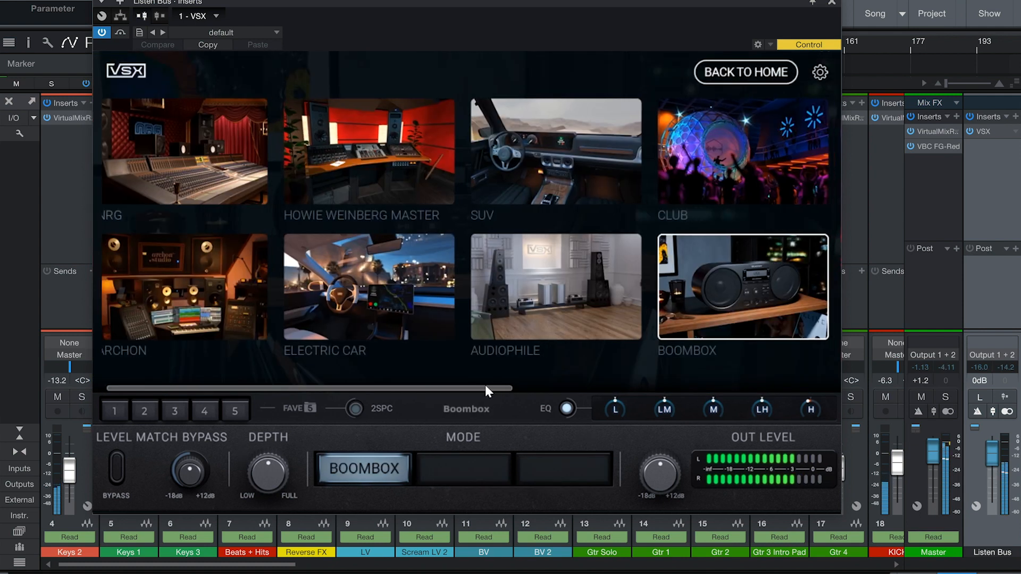
{"action": "scroll", "scroll_direction": "right", "scroll_amount": 3}
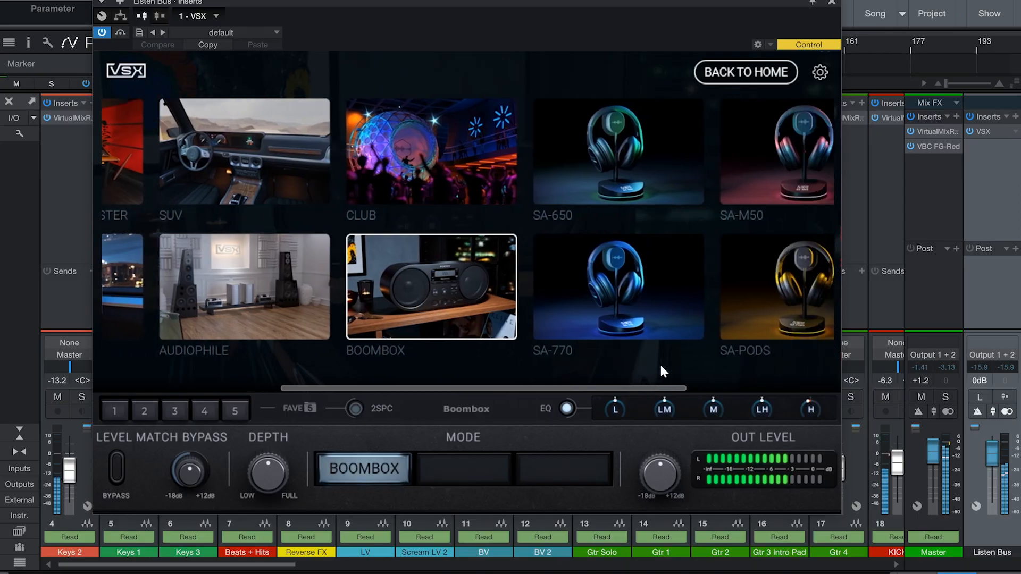